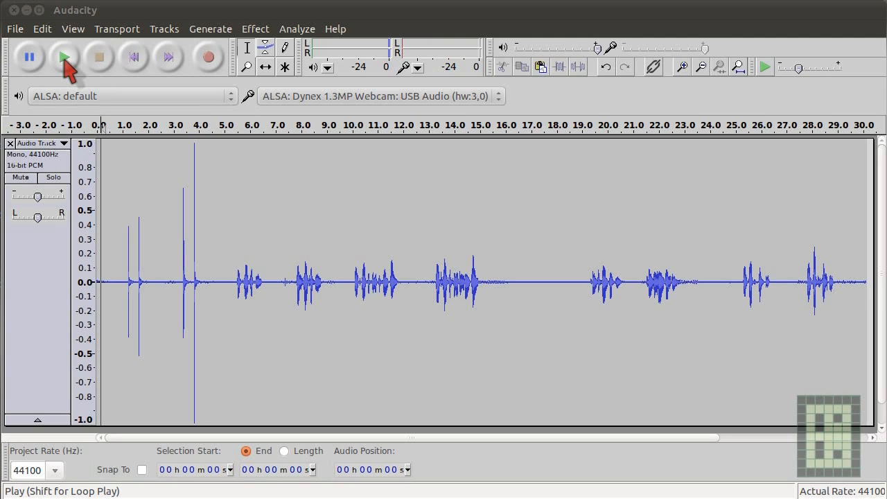
- Play the recorded Blue Snowball comparison track in Audacity
left_click(64, 54)
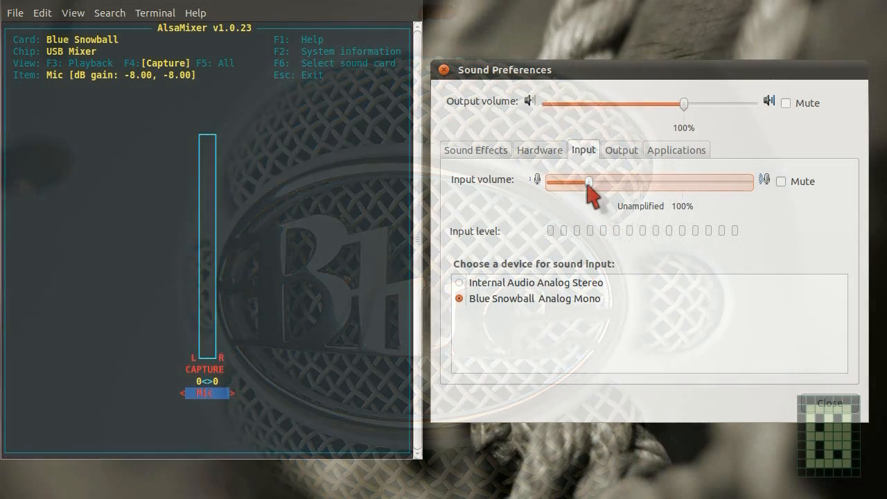
- Drag the Blue Snowball input slider past 100% to maximum, capture reaching 100 at 10 dB
left_click_drag(588, 182, 625, 183)
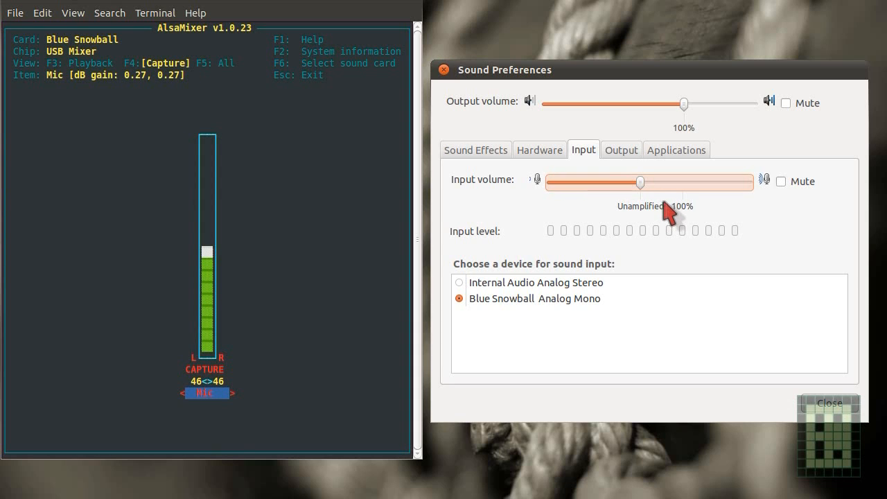
left_click_drag(640, 182, 665, 182)
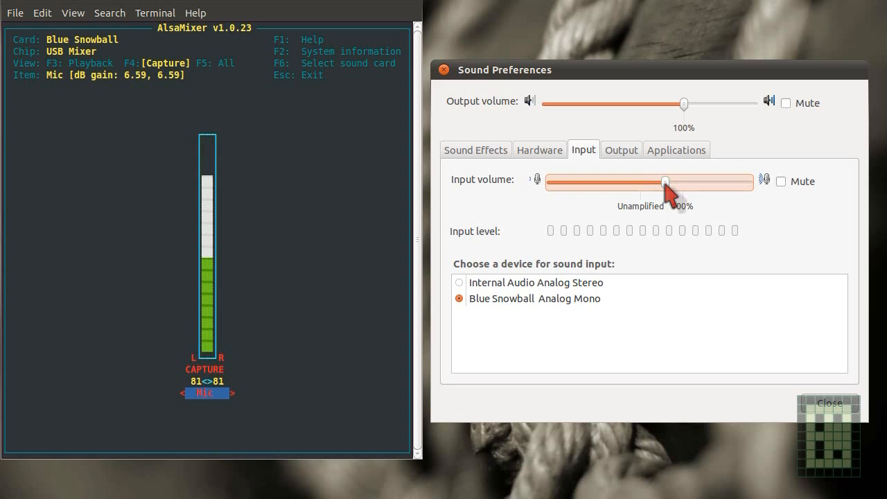
left_click_drag(664, 182, 679, 181)
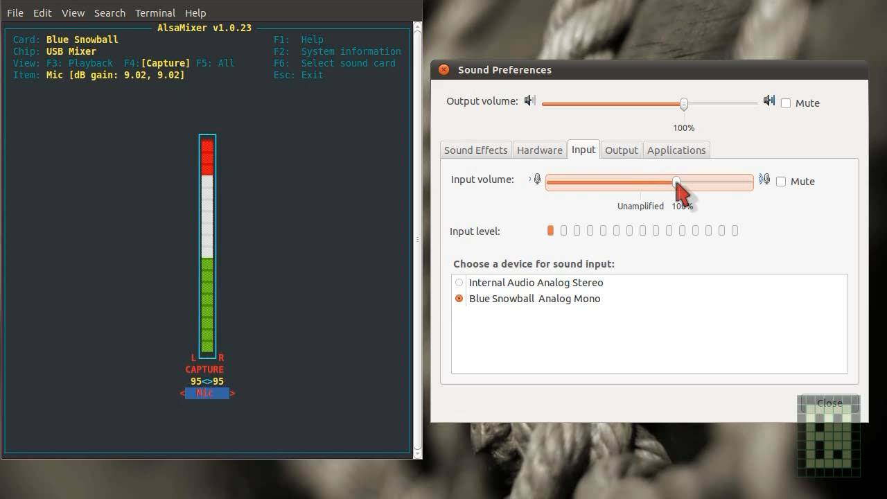
left_click_drag(679, 181, 741, 182)
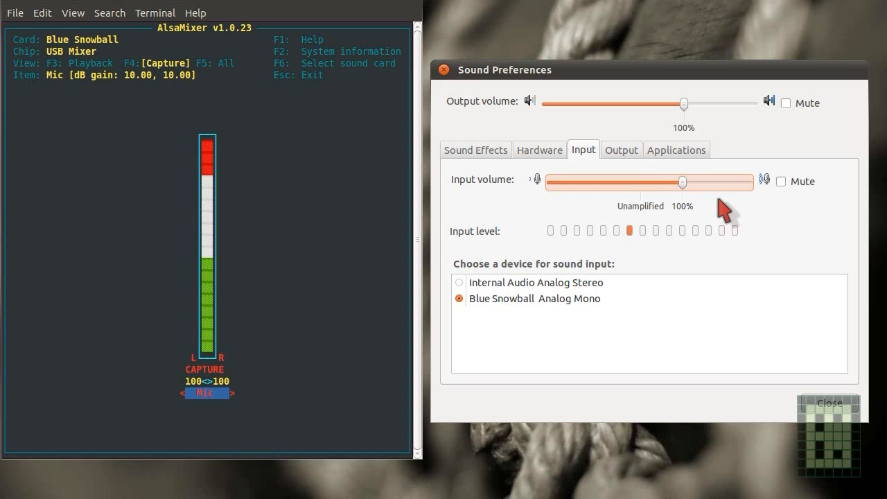
left_click_drag(682, 182, 716, 182)
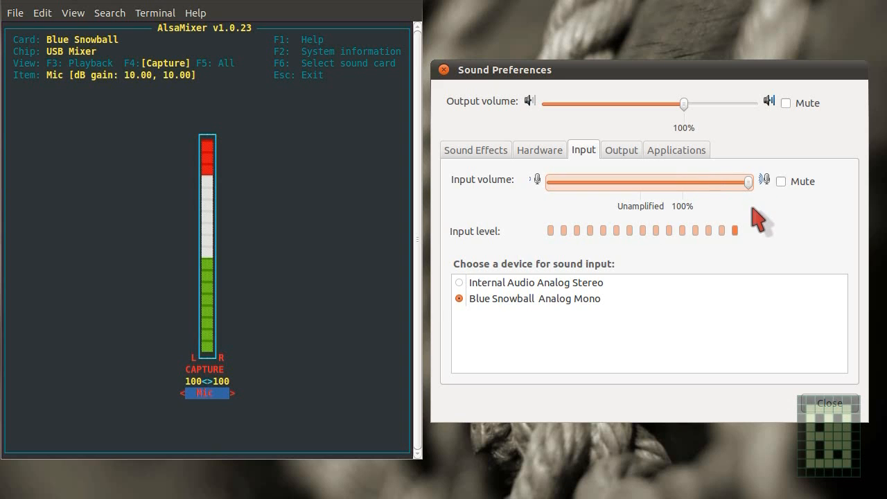
- Lower the Blue Snowball input volume via 100%, capture 76 and 46, down to 19
left_click_drag(747, 182, 689, 183)
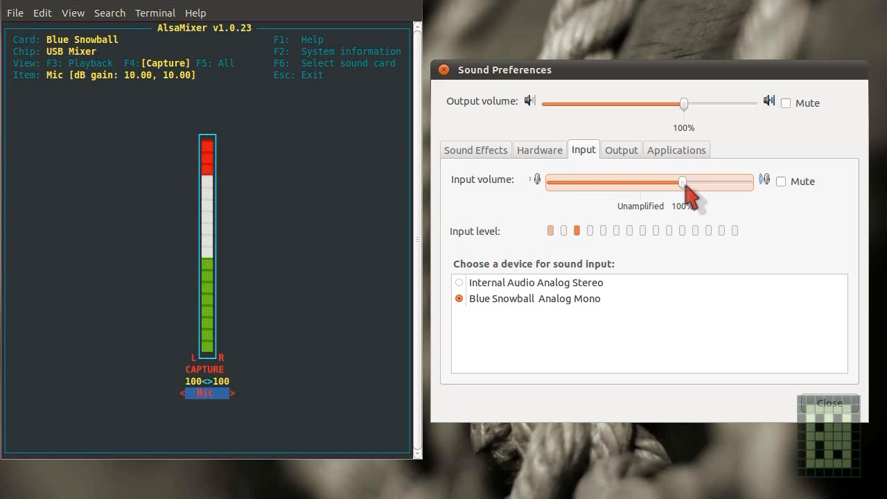
left_click_drag(682, 182, 660, 182)
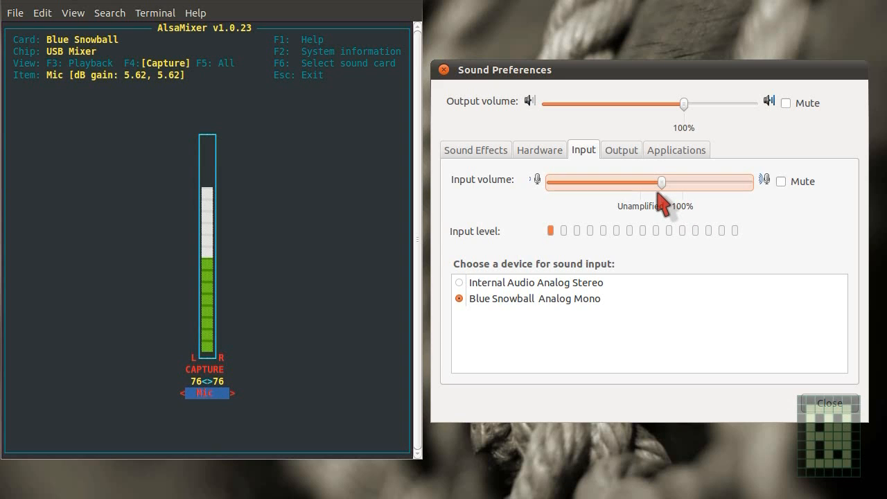
left_click_drag(662, 182, 641, 182)
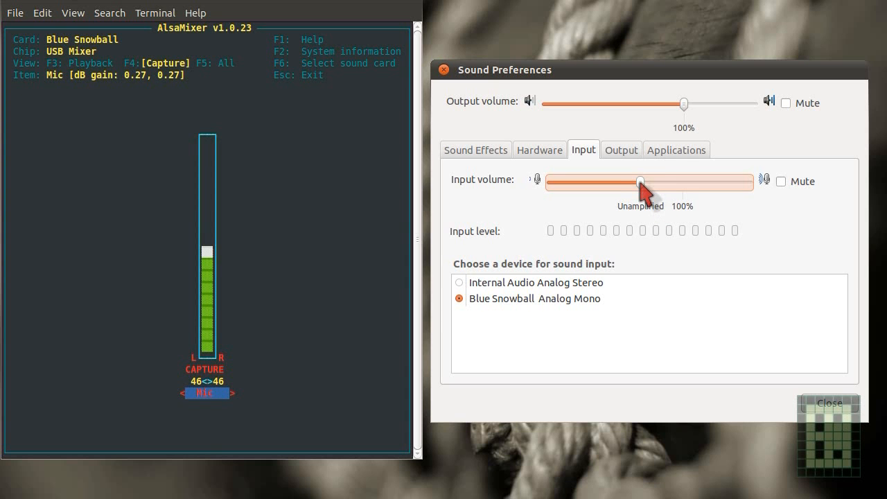
left_click_drag(641, 181, 627, 182)
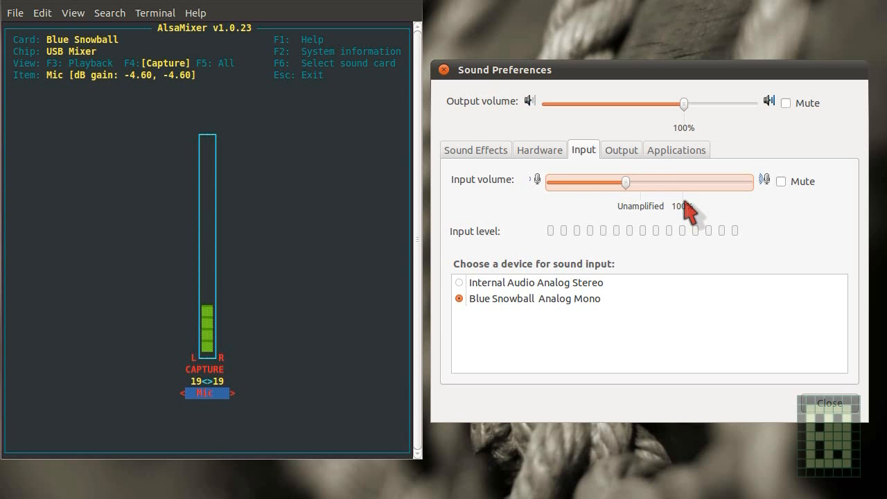